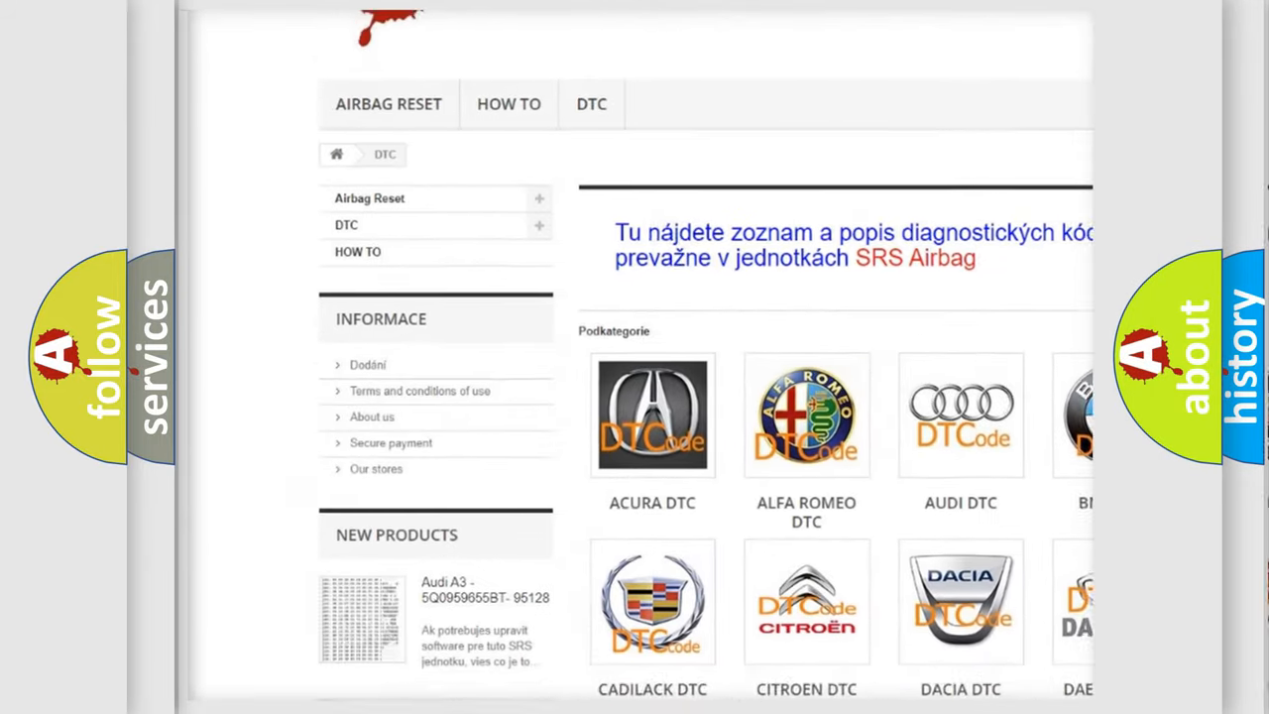
pyautogui.scroll(-3)
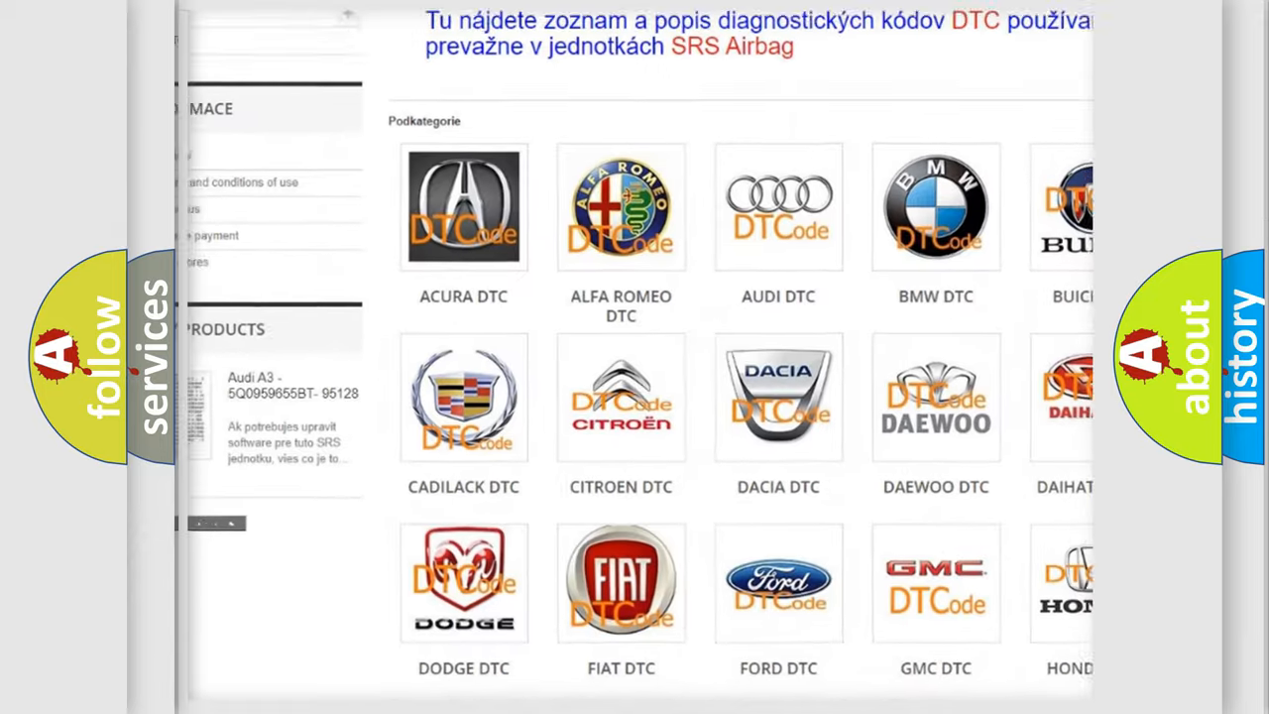